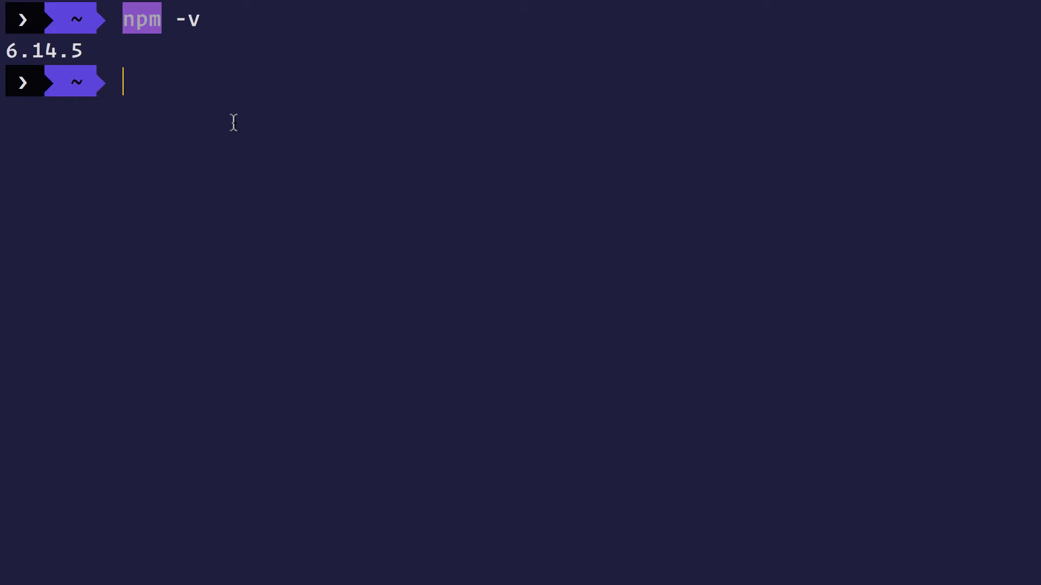
pyautogui.moveTo(144, 18)
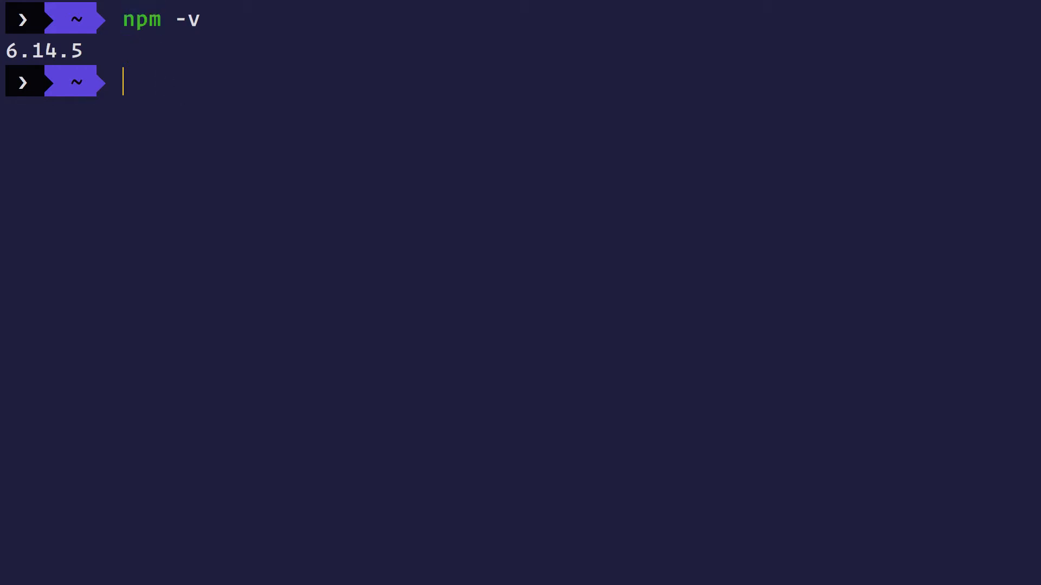
pyautogui.write('npm i -g npm')
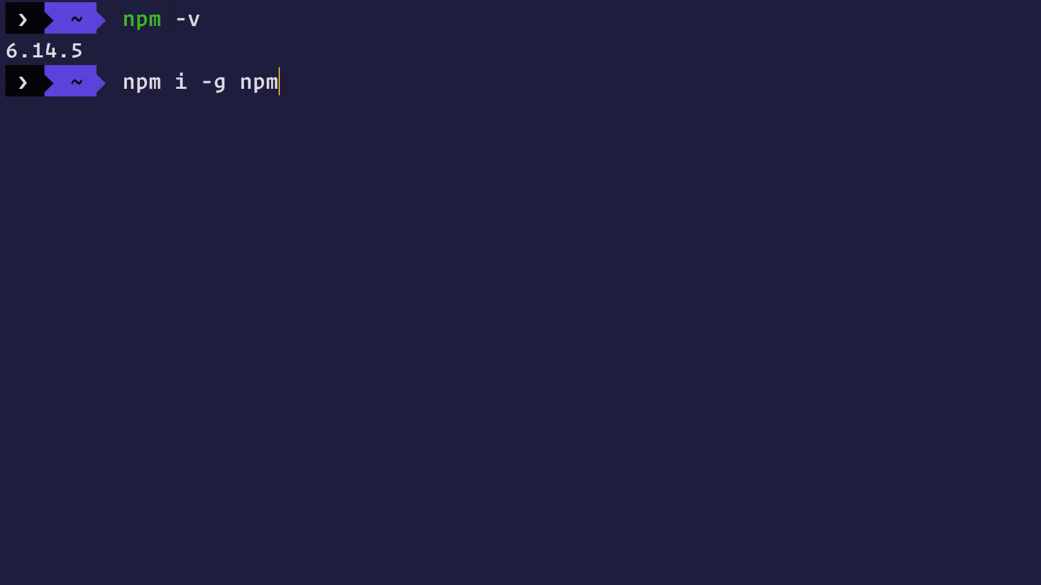
pyautogui.moveTo(277, 88)
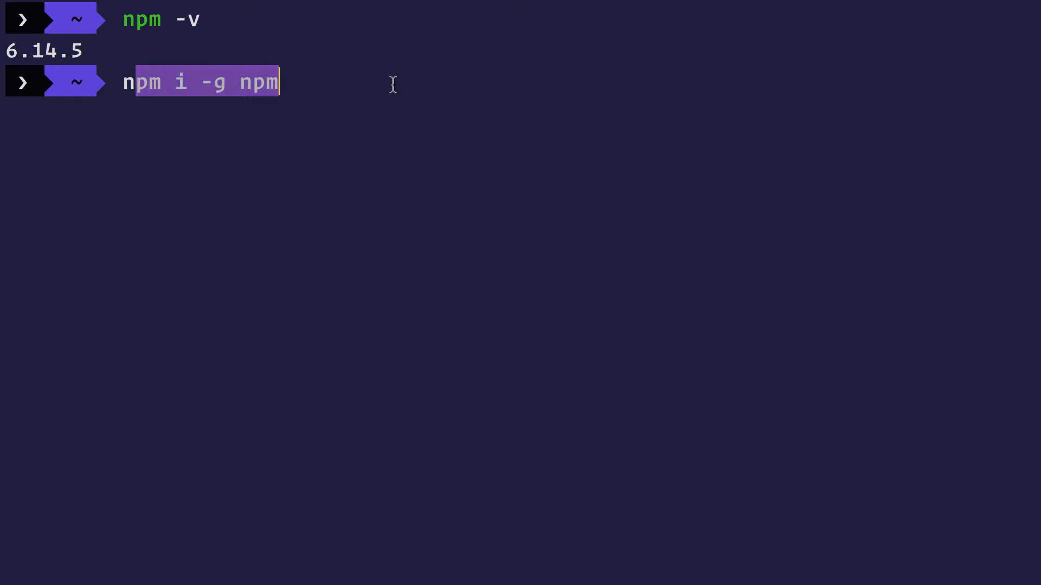
pyautogui.press('Return')
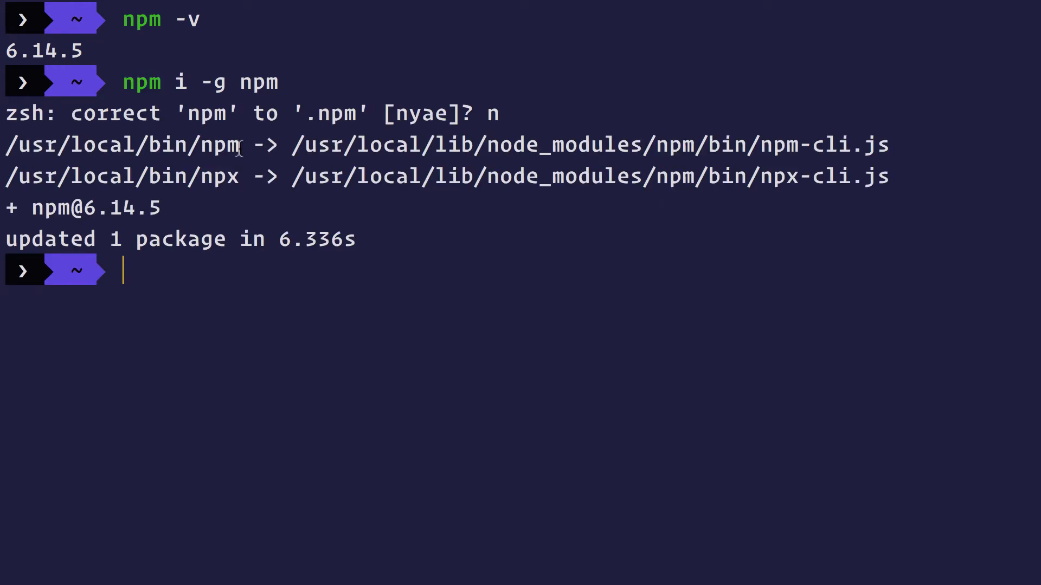
pyautogui.doubleClick(219, 144)
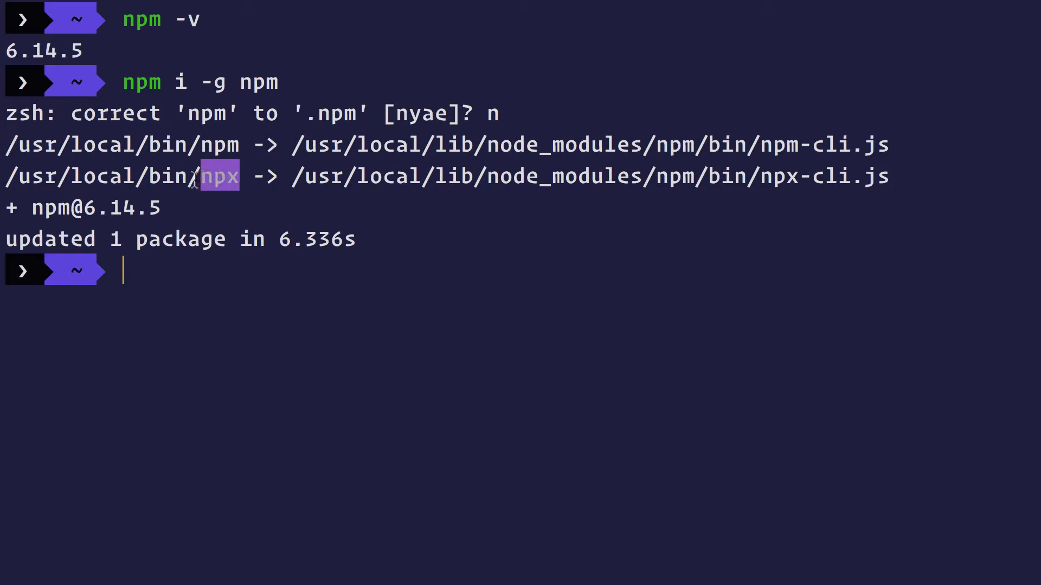
pyautogui.moveTo(319, 378)
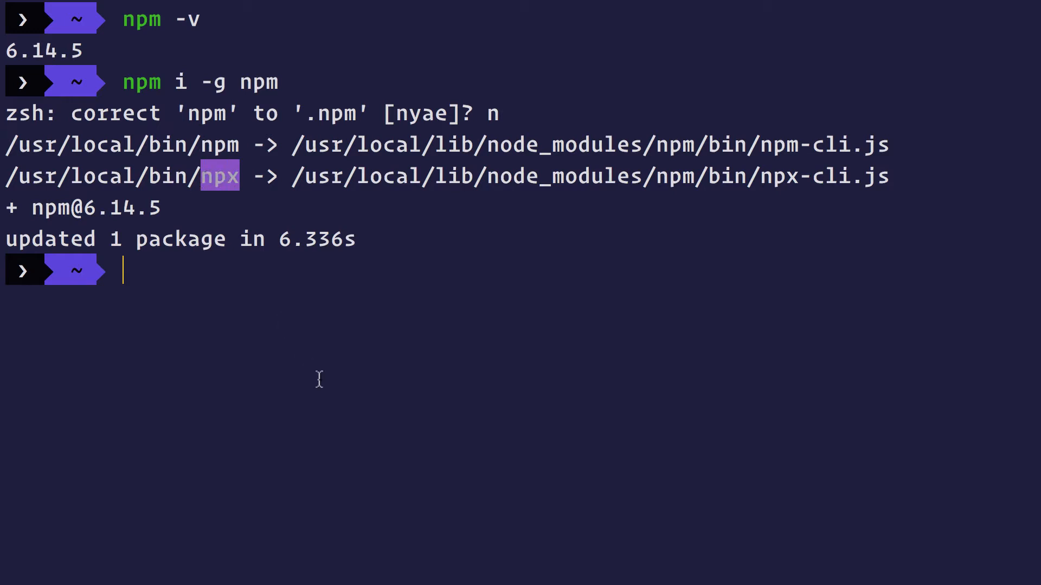
pyautogui.press('Up')
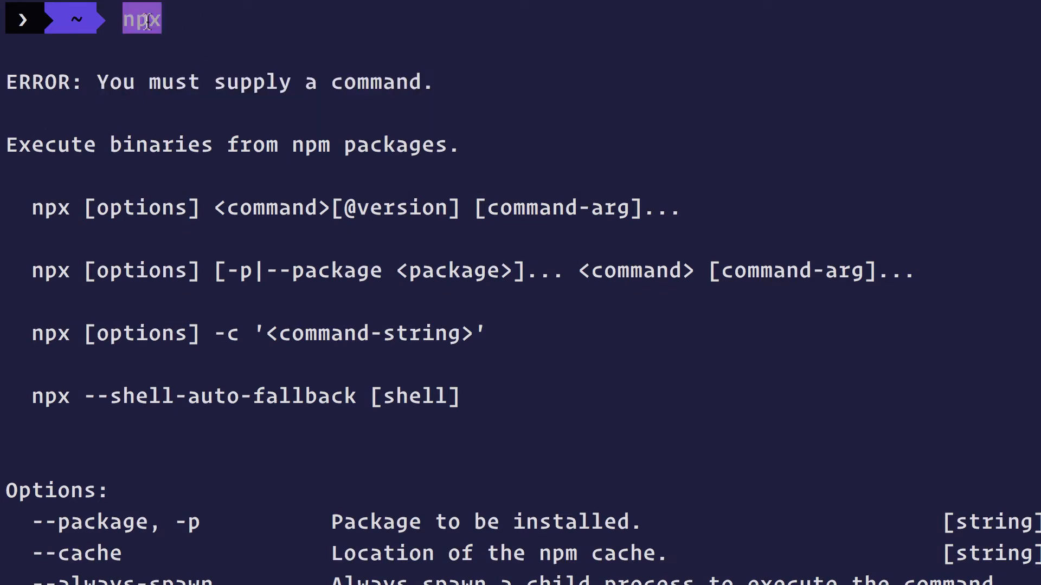
pyautogui.moveTo(244, 36)
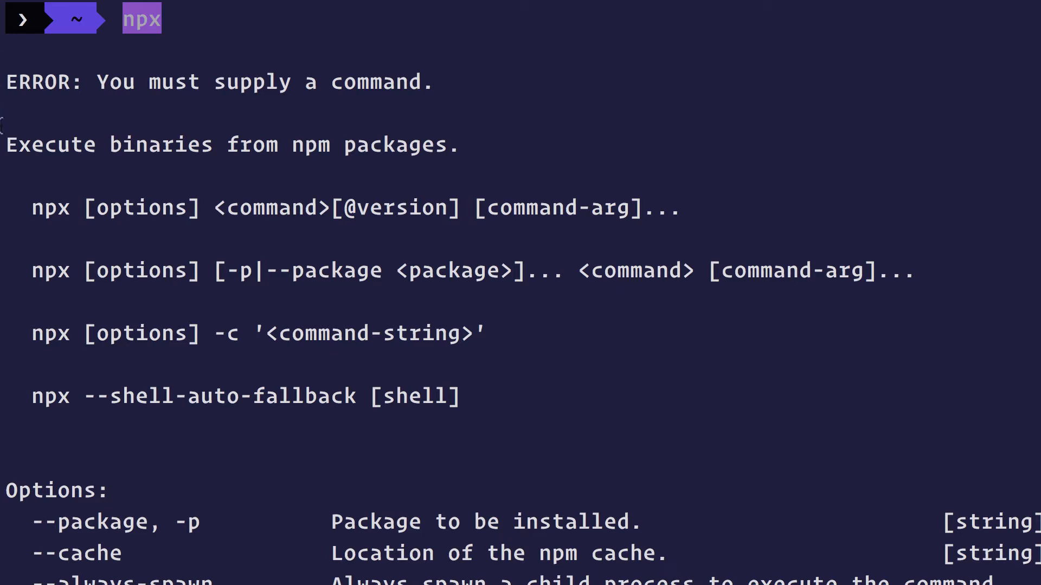
# Select the npx error line stating that a command is required
pyautogui.moveTo(6, 144); pyautogui.dragTo(295, 144)
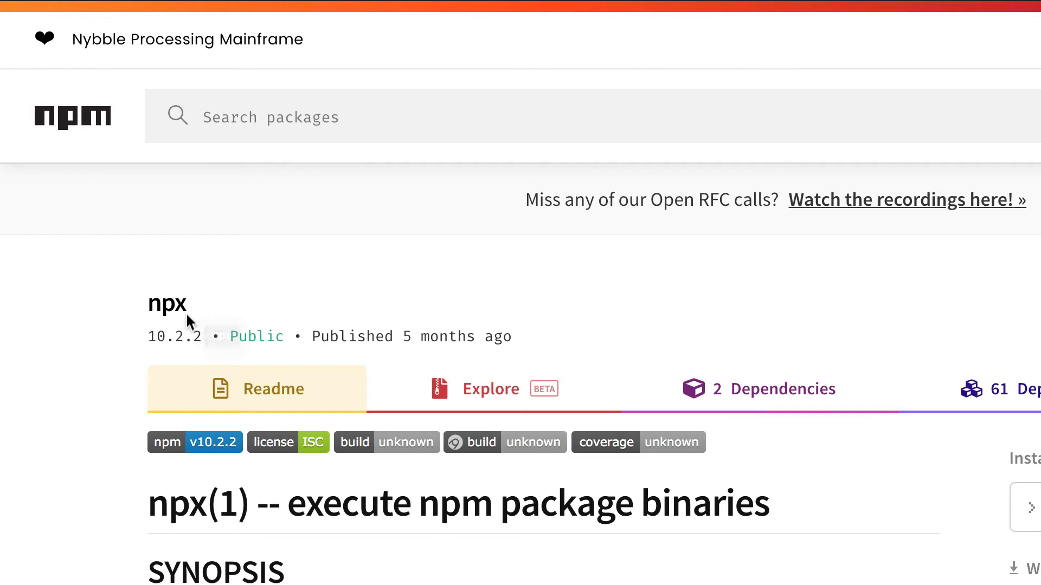
# Scroll the npx readme to Synopsis, Install and Description and highlight words in the description
pyautogui.scroll(-3)
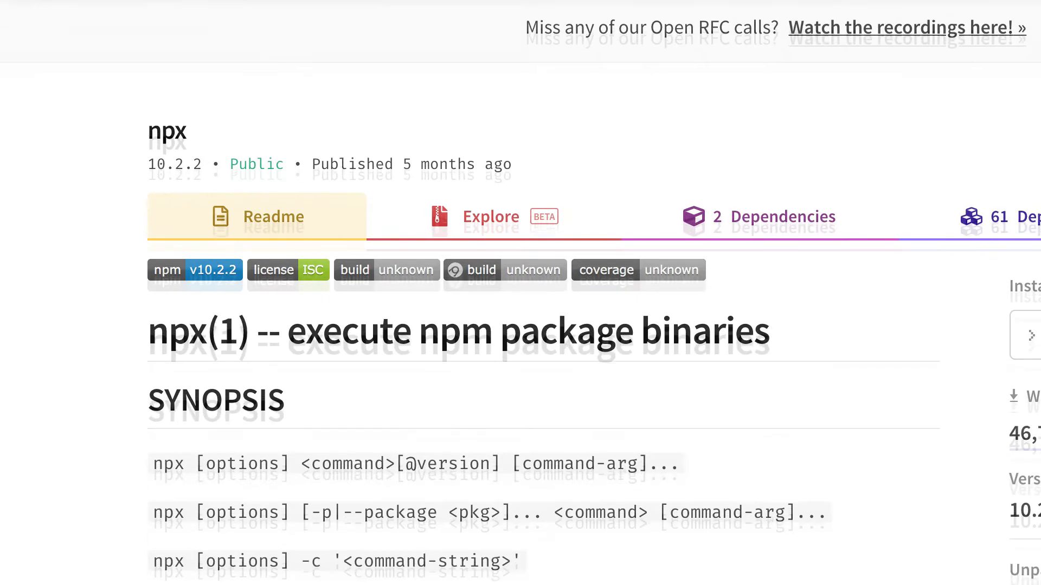
pyautogui.scroll(-3)
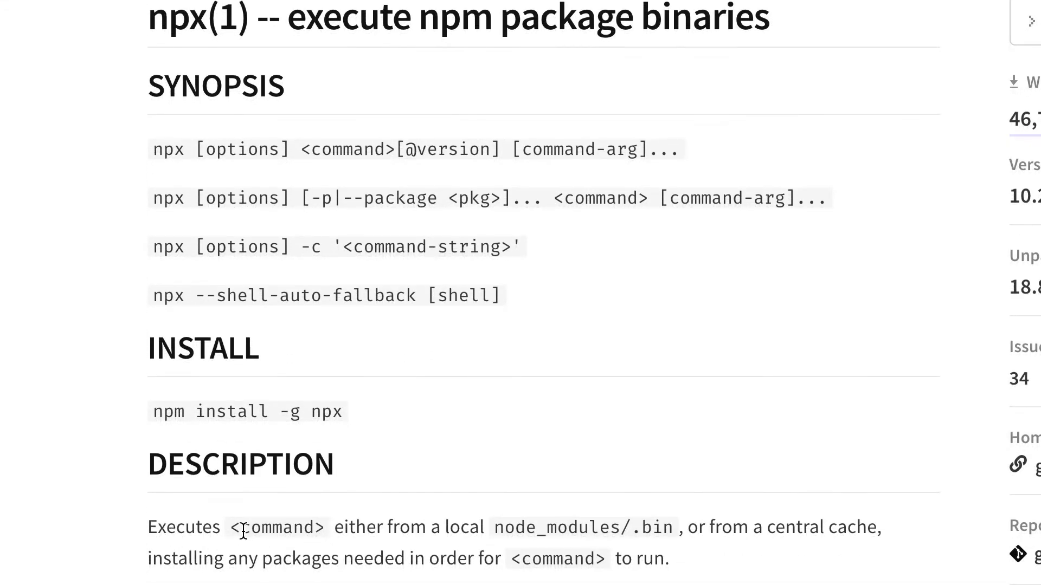
pyautogui.doubleClick(278, 527)
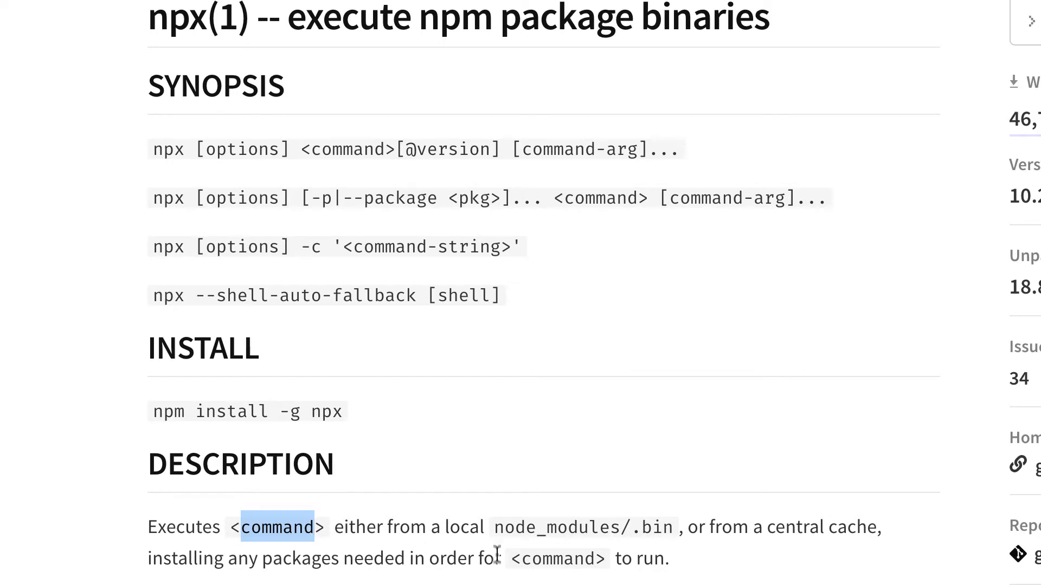
pyautogui.doubleClick(561, 528)
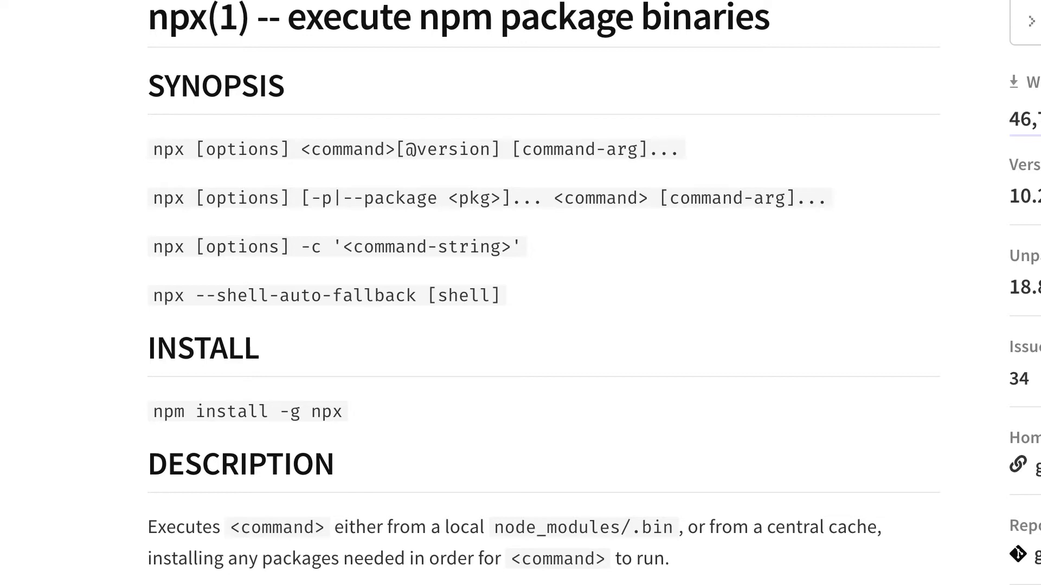
pyautogui.scroll(-3)
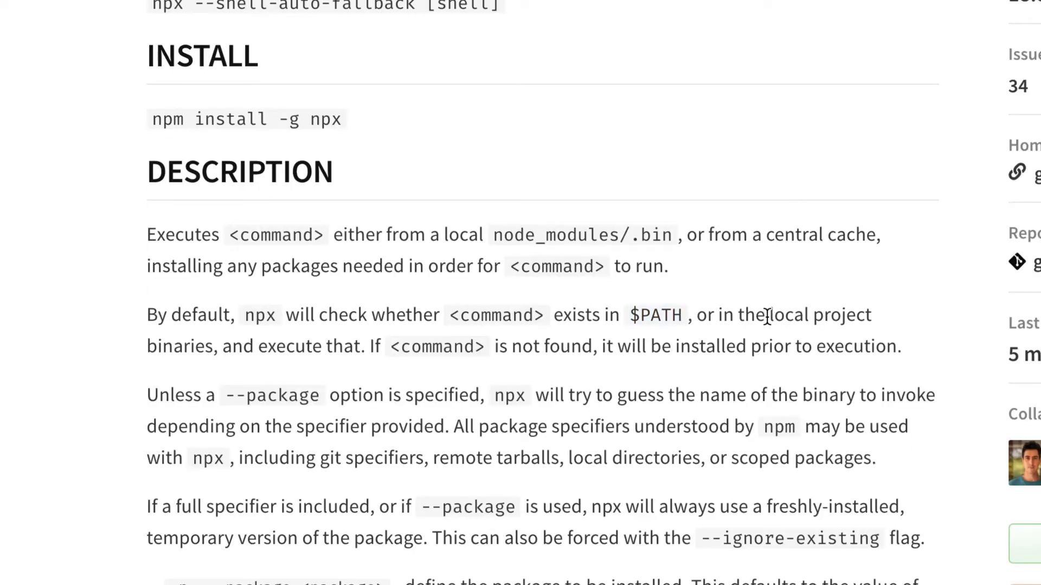
pyautogui.moveTo(726, 344)
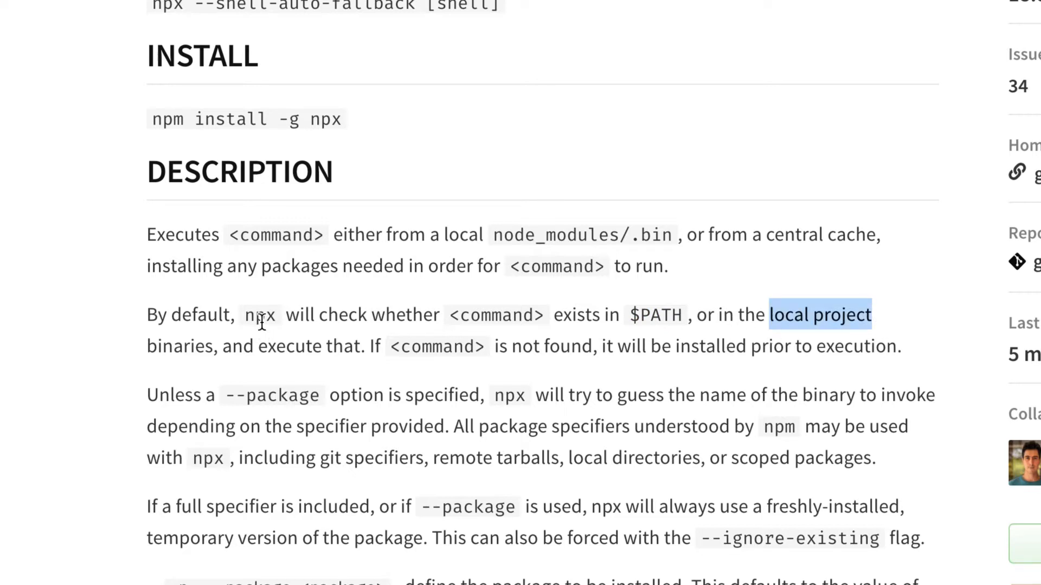
pyautogui.moveTo(301, 348)
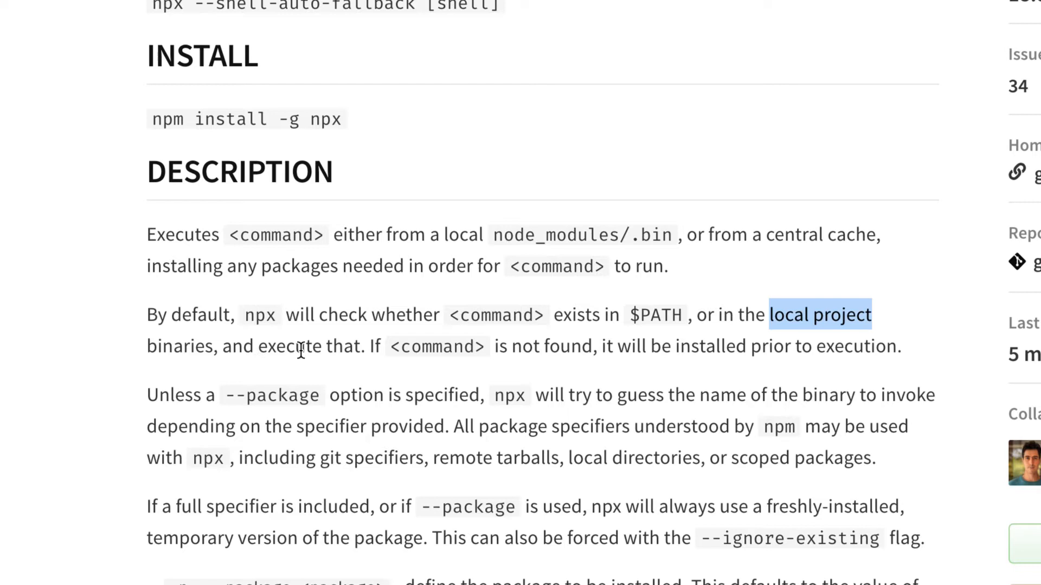
pyautogui.doubleClick(437, 346)
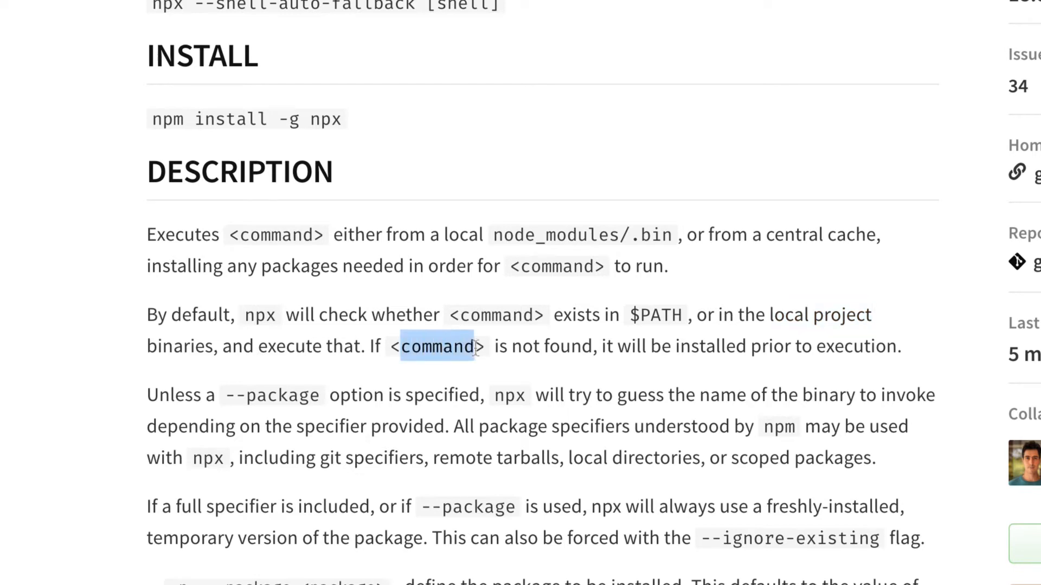
pyautogui.doubleClick(324, 119)
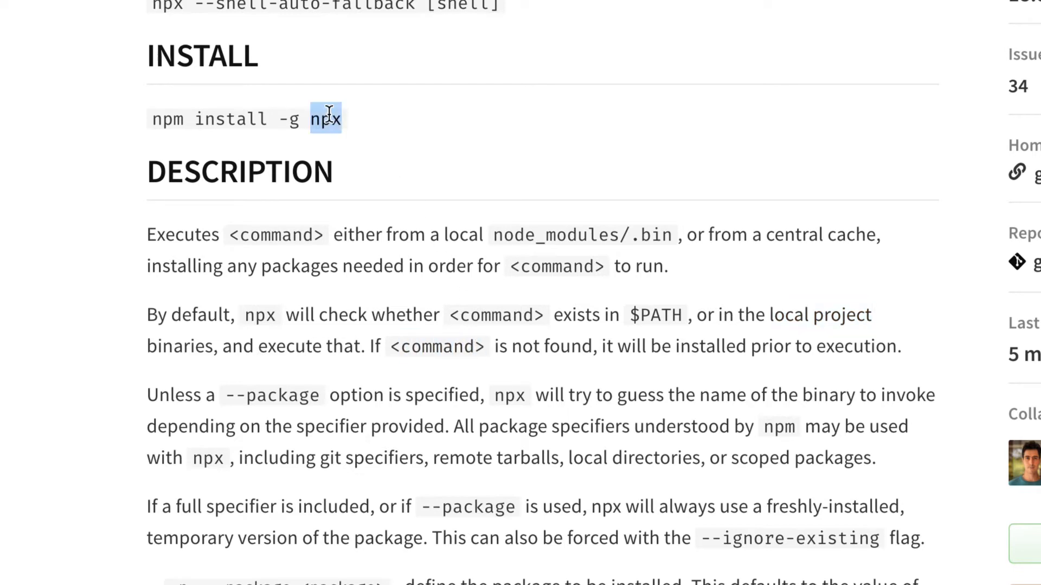
pyautogui.moveTo(672, 352)
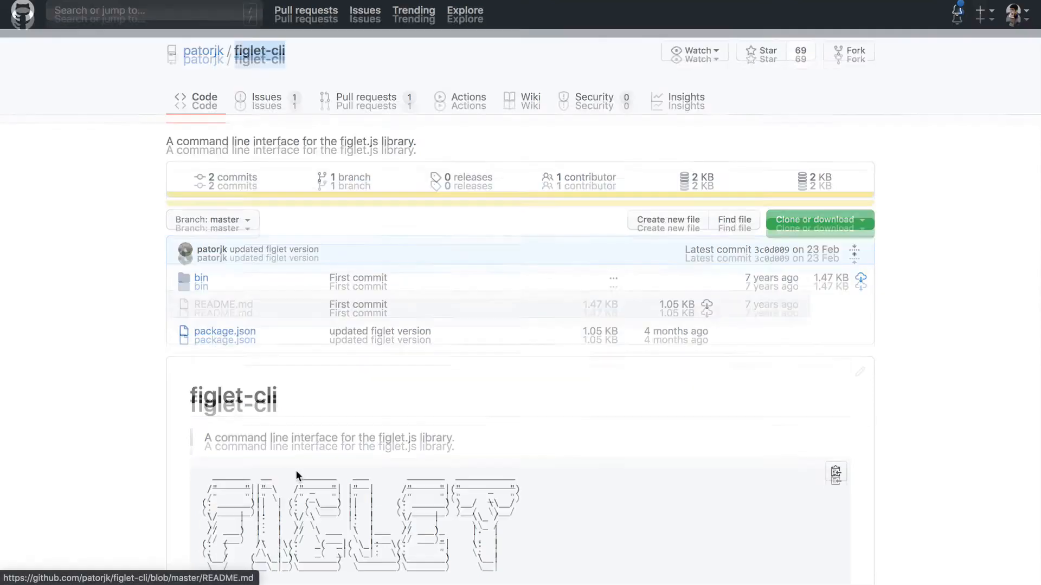
# Scroll the figlet-cli readme to Getting Started and highlight figlet and hello world in the usage example
pyautogui.scroll(-3)
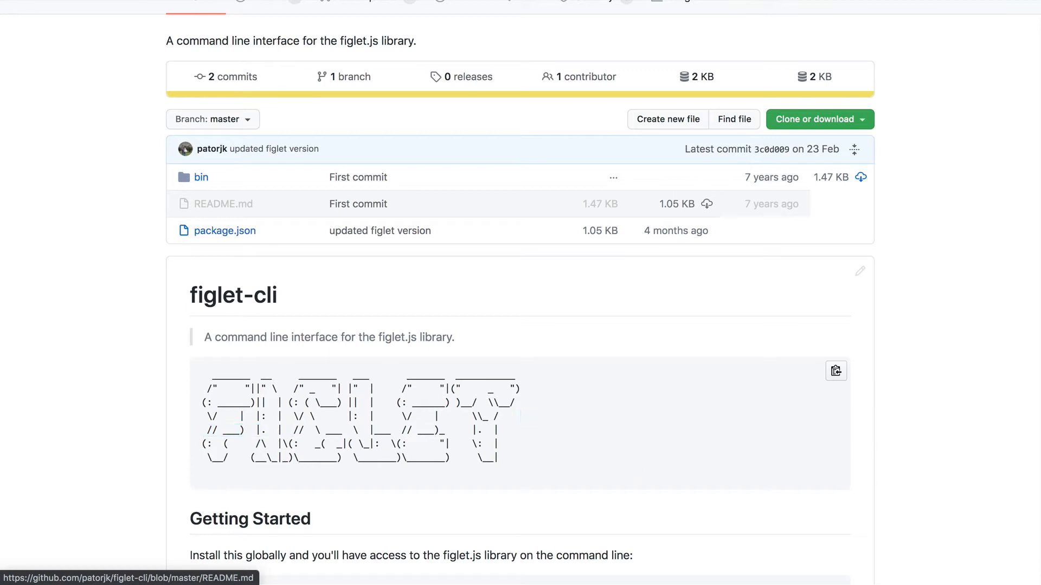
pyautogui.scroll(-3)
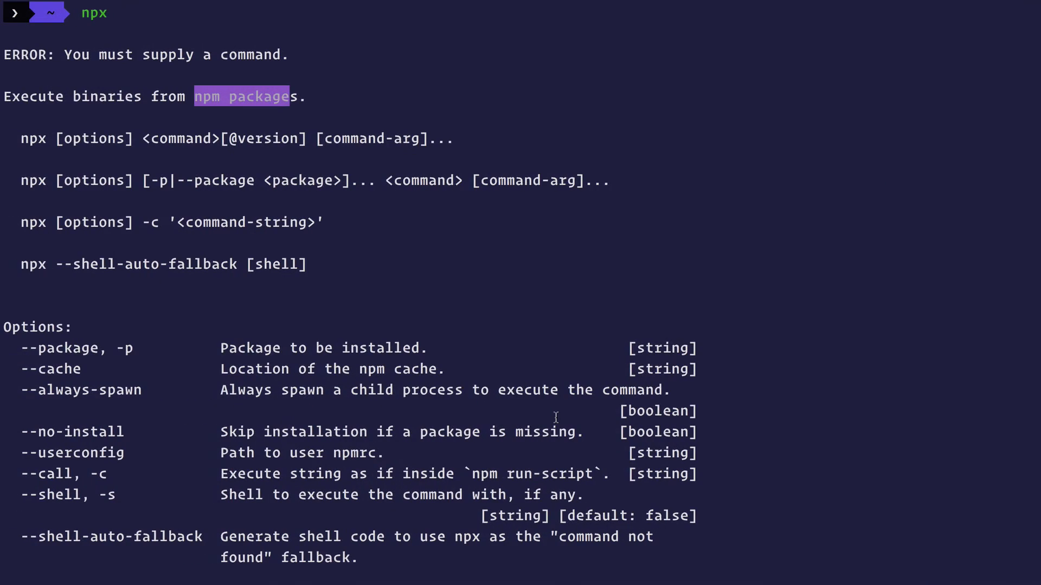
pyautogui.write('npm i -g npm')
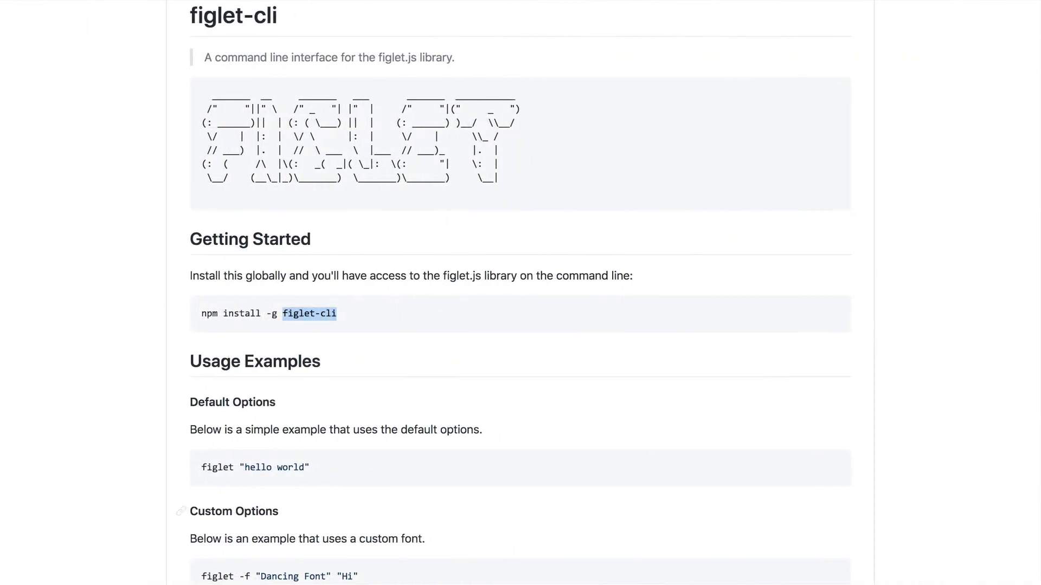
pyautogui.doubleClick(217, 467)
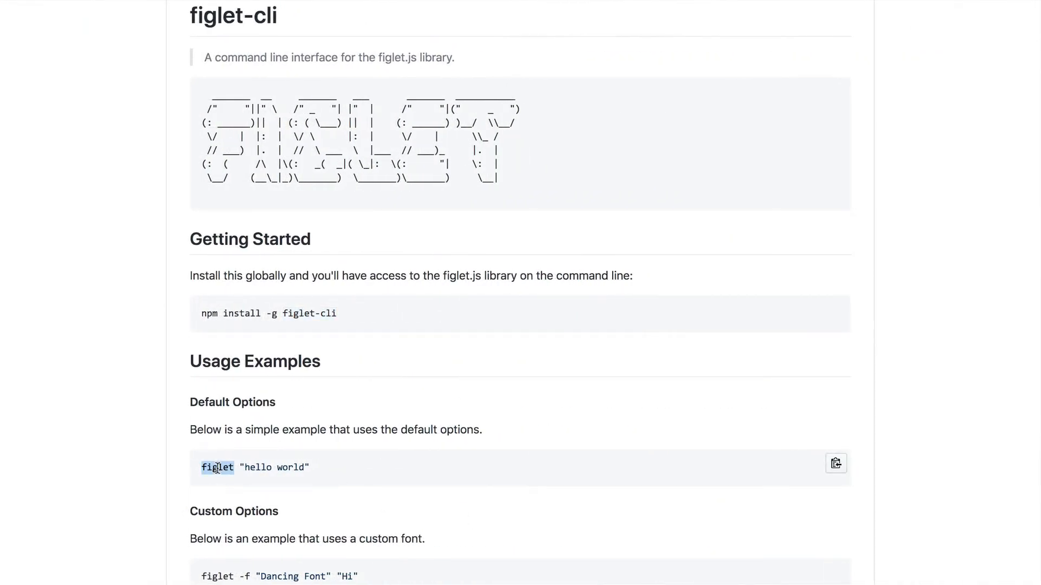
pyautogui.doubleClick(274, 468)
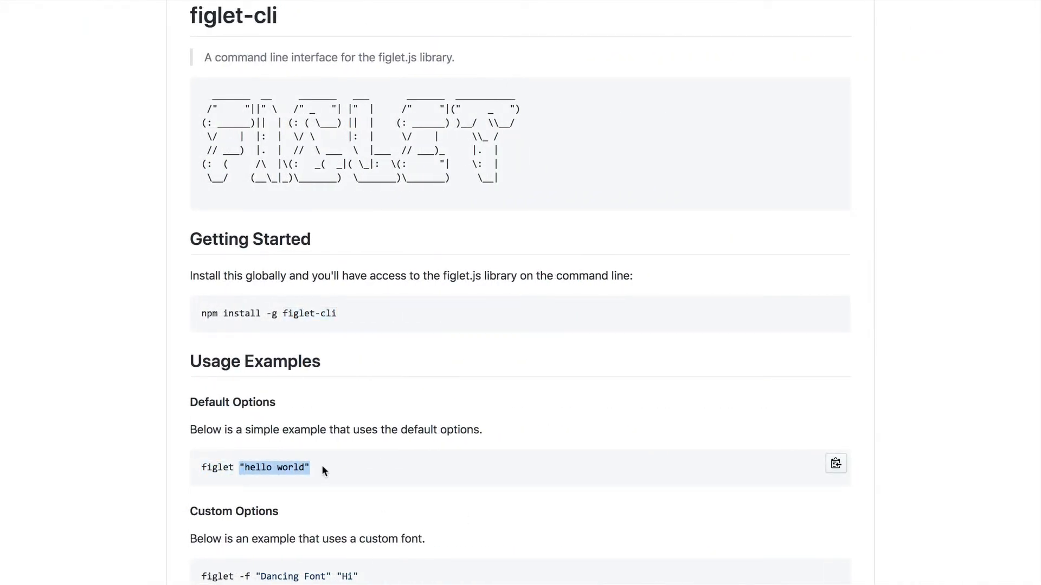
pyautogui.moveTo(338, 140)
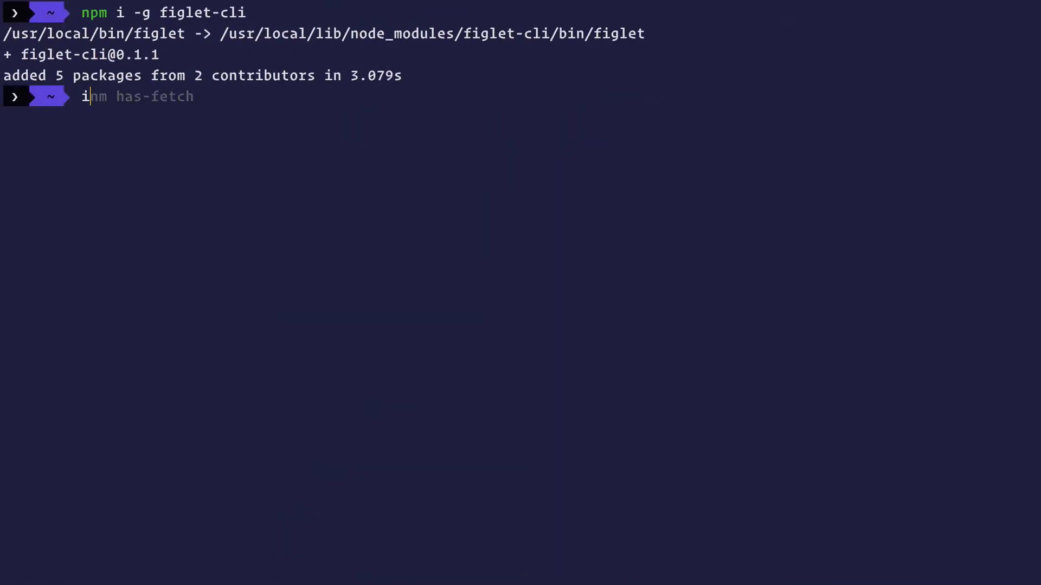
# Uninstall figlet-cli globally, rerunning after the misspelled command fails
pyautogui.write('figlet ""')
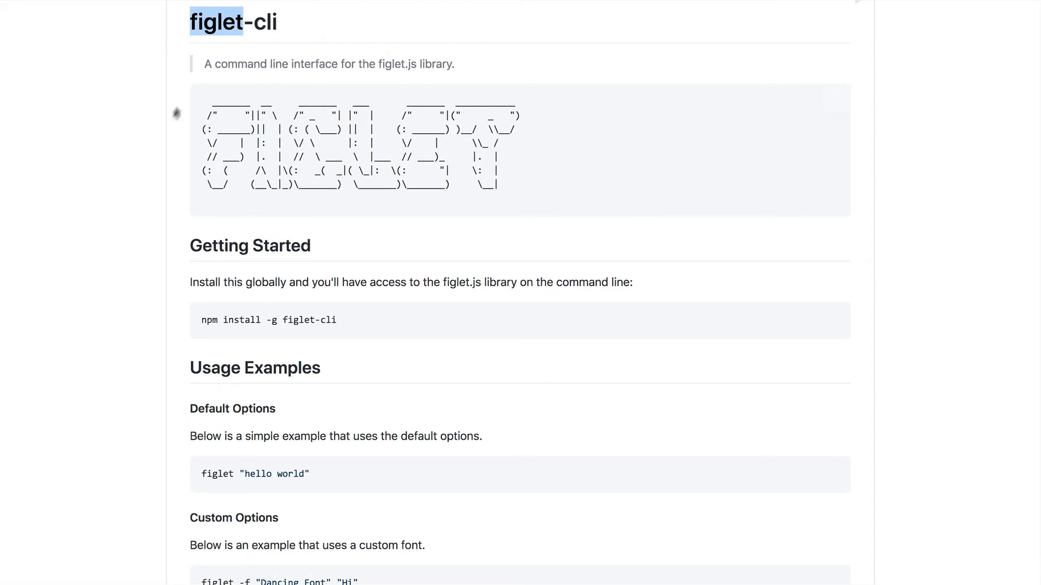
pyautogui.moveTo(462, 195)
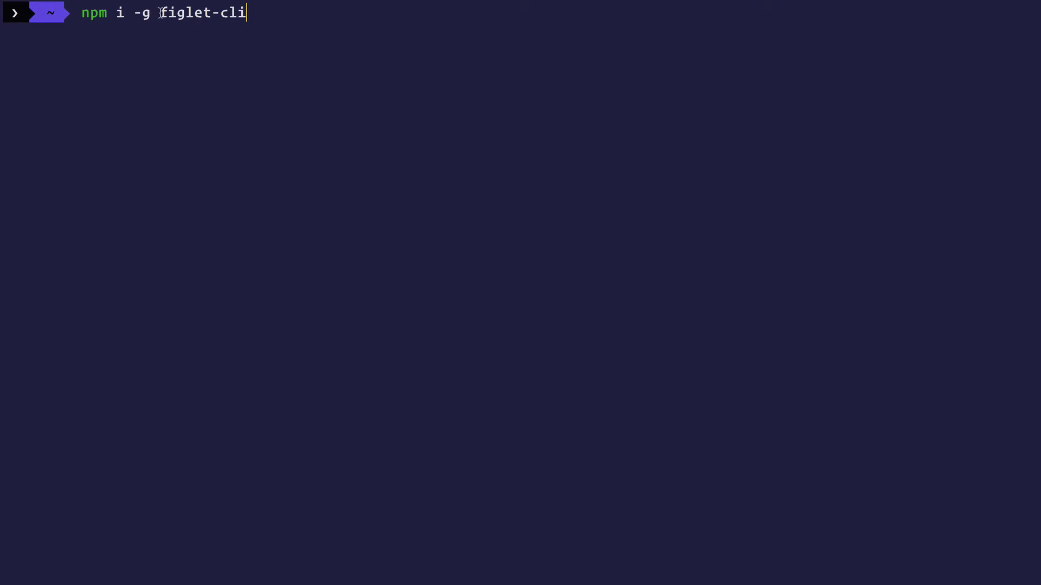
pyautogui.doubleClick(203, 13)
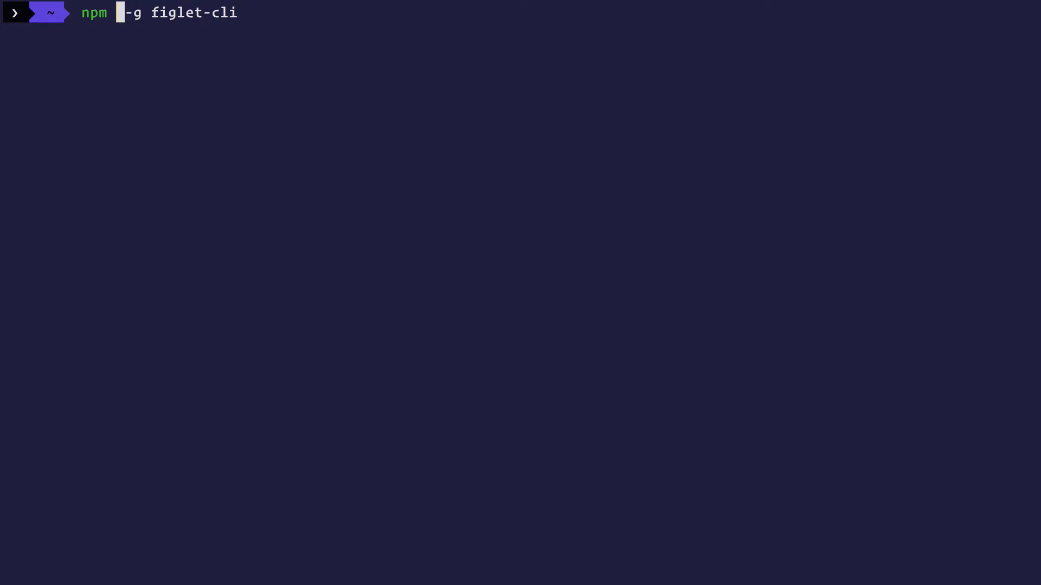
pyautogui.press('Return')
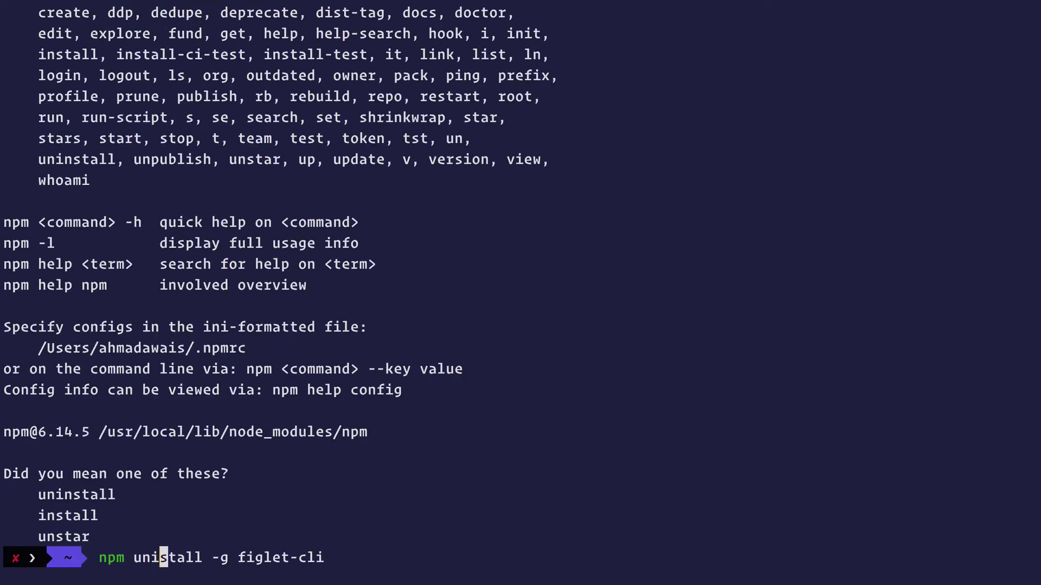
pyautogui.press('Return')
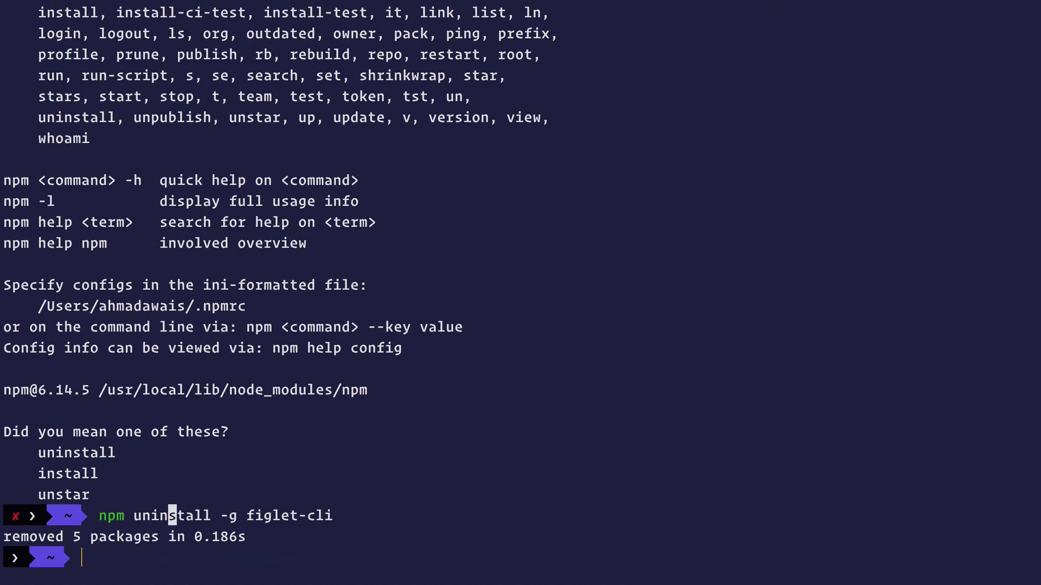
# Run figlet "AWAIS" to confirm the command is no longer found
pyautogui.write('figlet "AWAIS"')
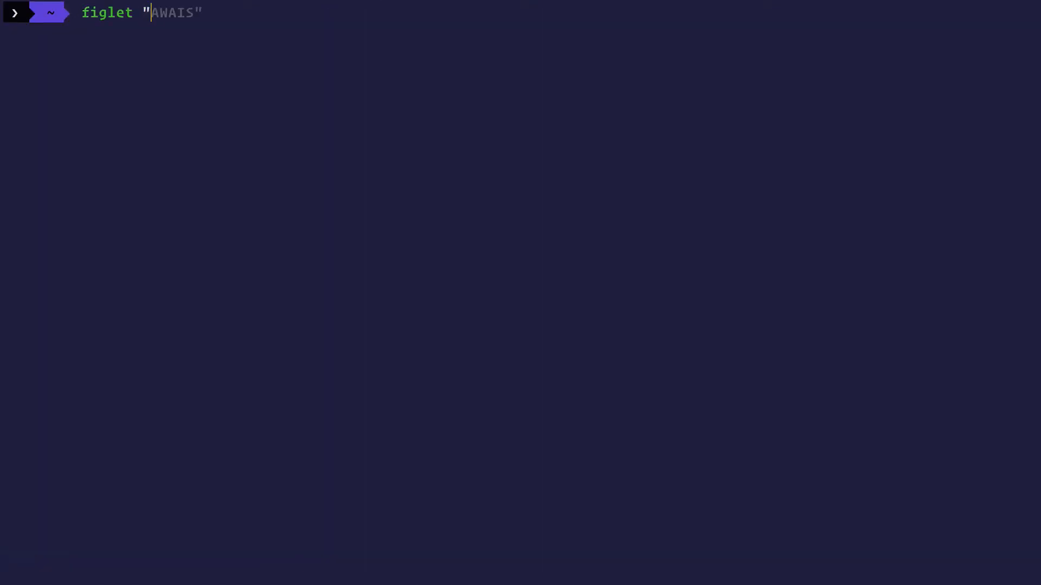
pyautogui.press('Return')
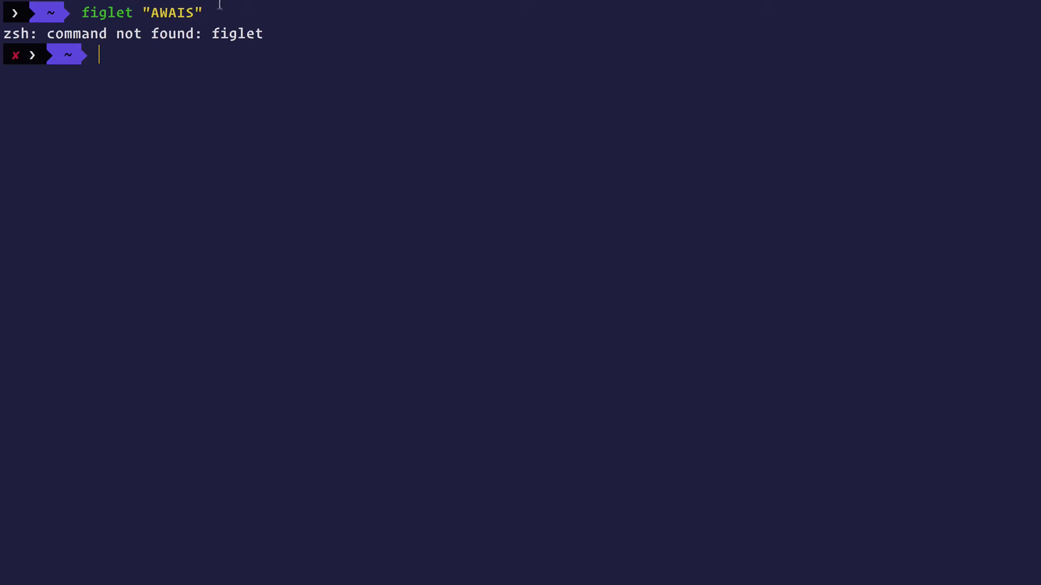
pyautogui.doubleClick(237, 33)
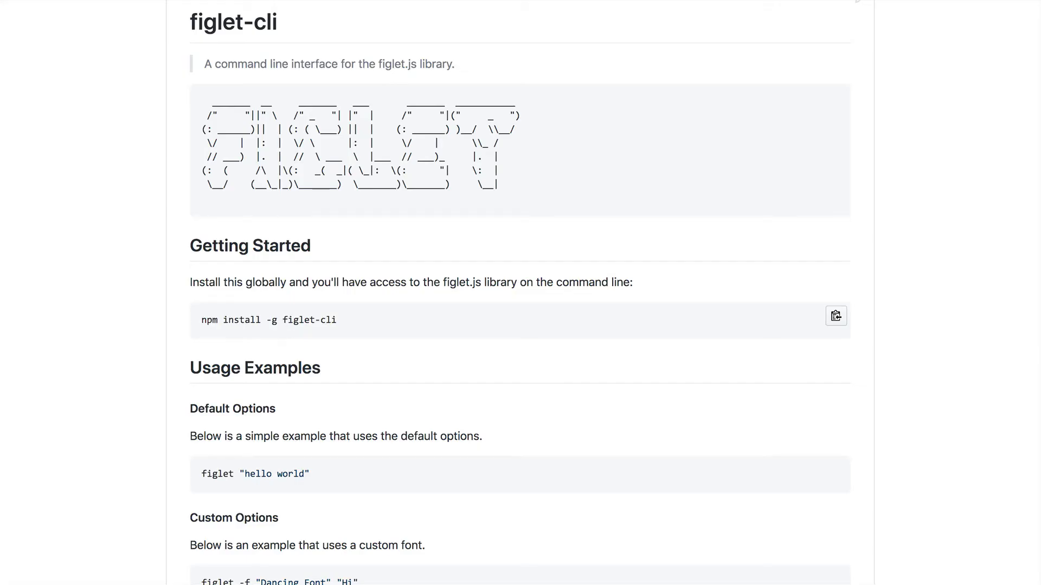
# Enter npx figlet-cli 'NodeCLI.com' and highlight npx and the figlet-cli package name
pyautogui.doubleClick(308, 319)
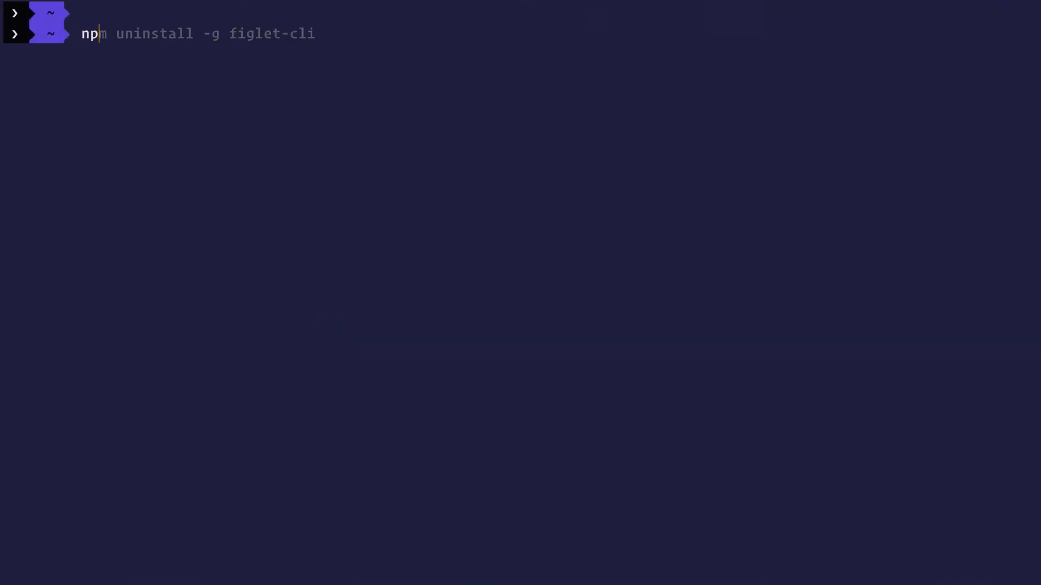
pyautogui.write("npx figlet-cli 'NodeCLI.com'")
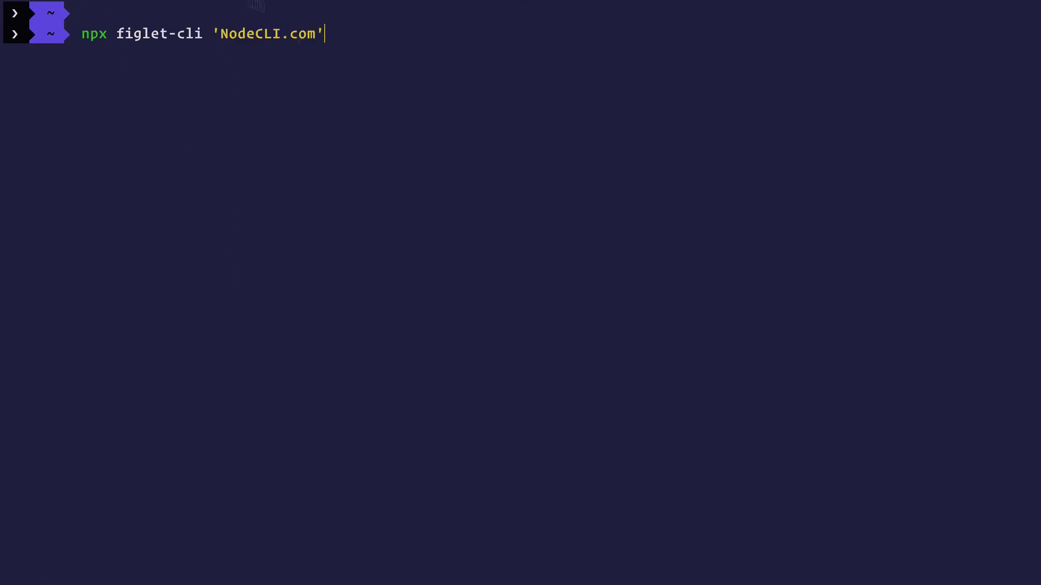
pyautogui.doubleClick(93, 33)
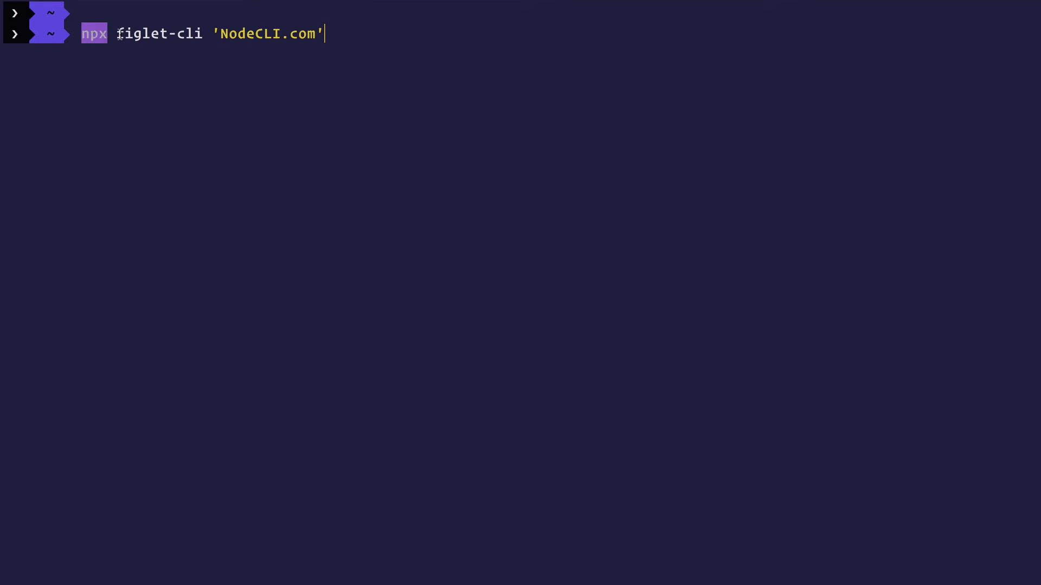
pyautogui.doubleClick(159, 34)
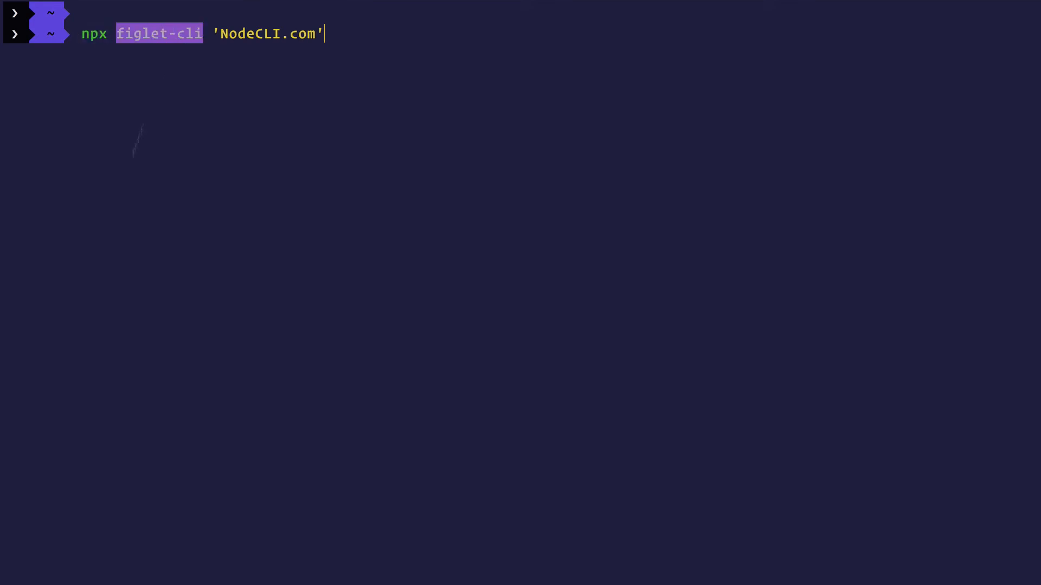
pyautogui.moveTo(126, 212)
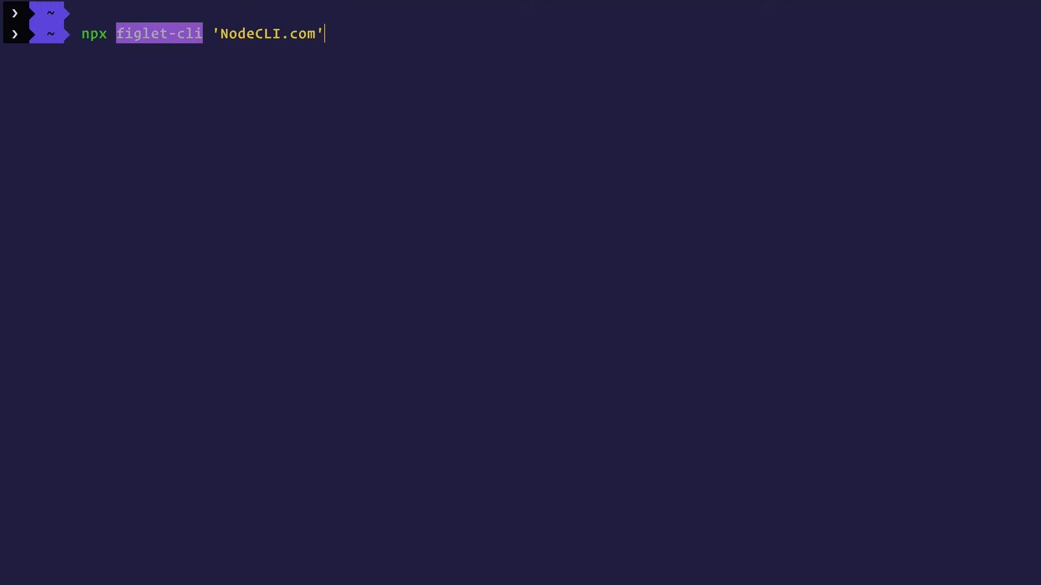
pyautogui.moveTo(133, 53)
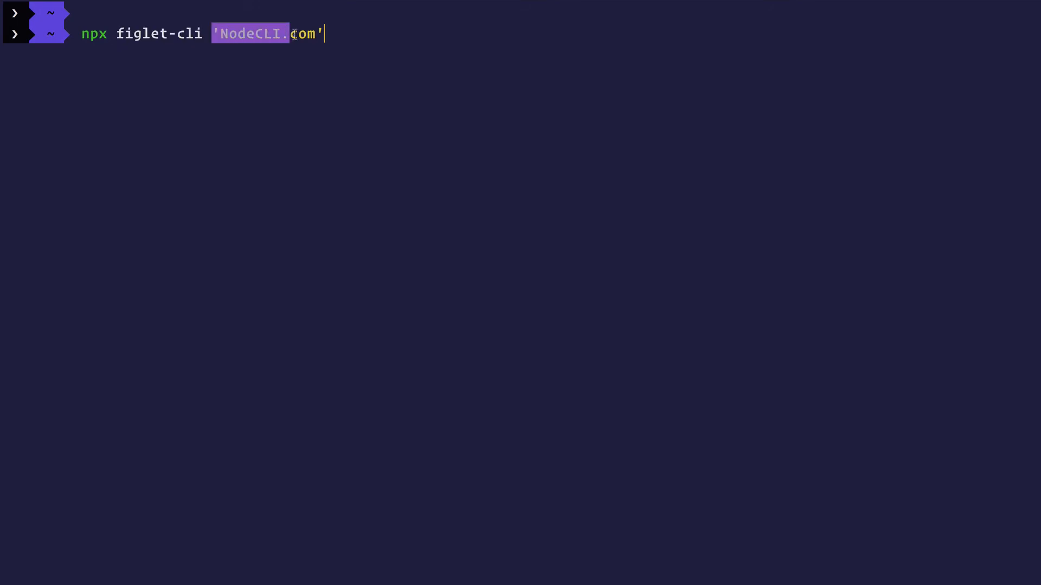
pyautogui.moveTo(246, 204)
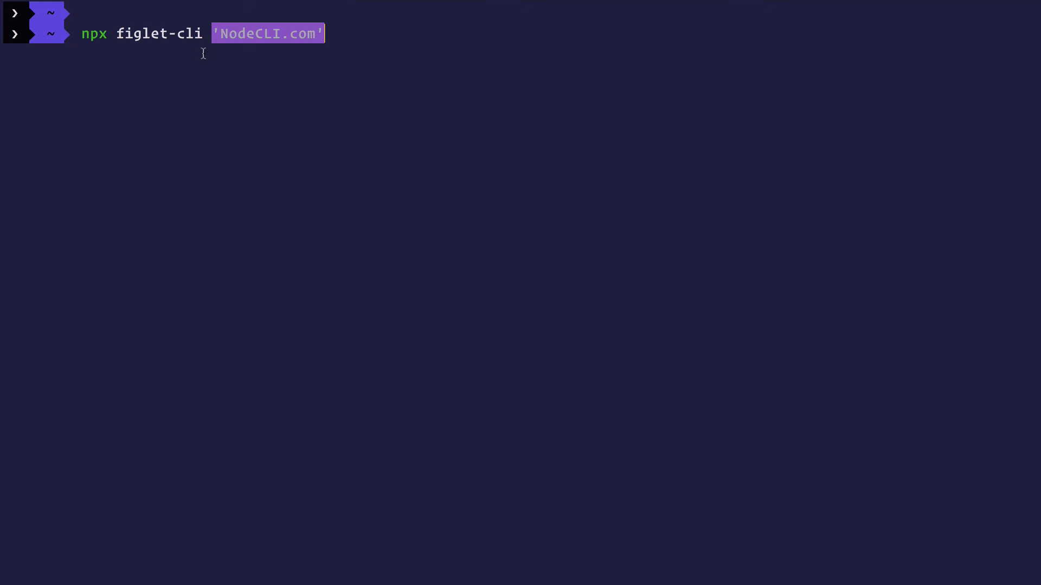
pyautogui.doubleClick(159, 33)
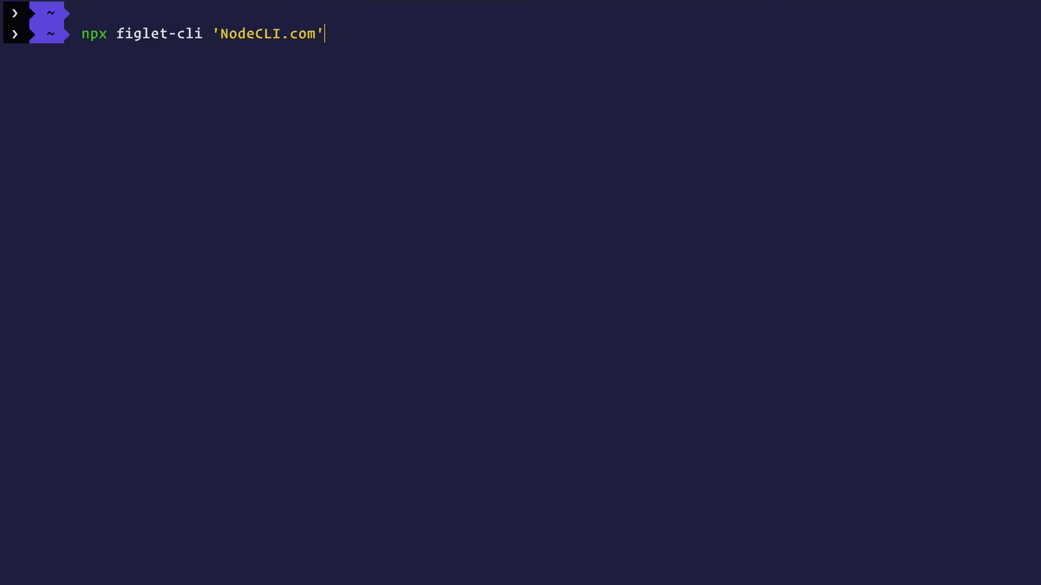
# Run figlet-cli through npx, fetching 5 packages and printing NodeCLI.com as ASCII art
pyautogui.press('Return')
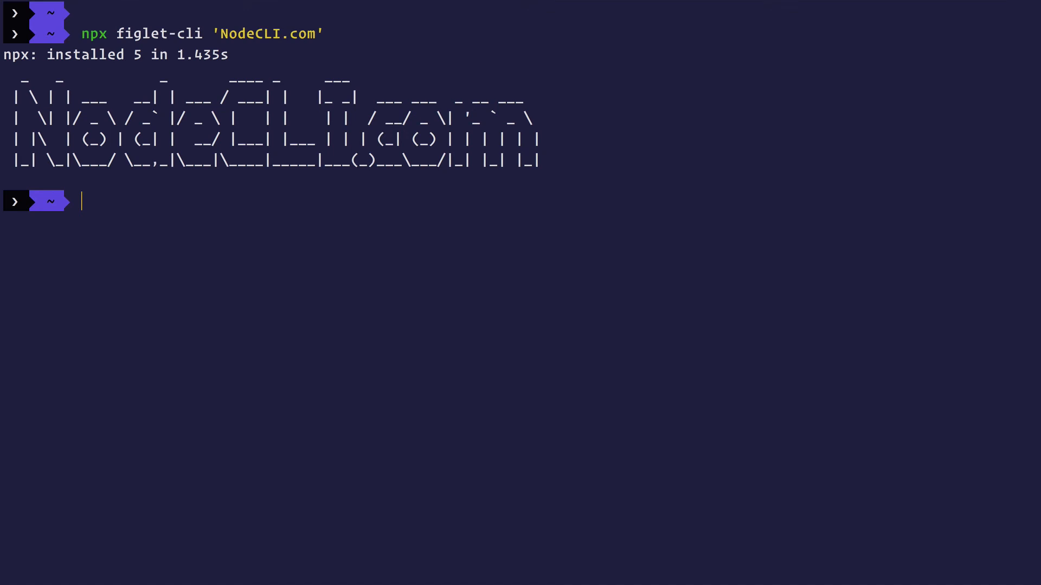
pyautogui.doubleClick(159, 34)
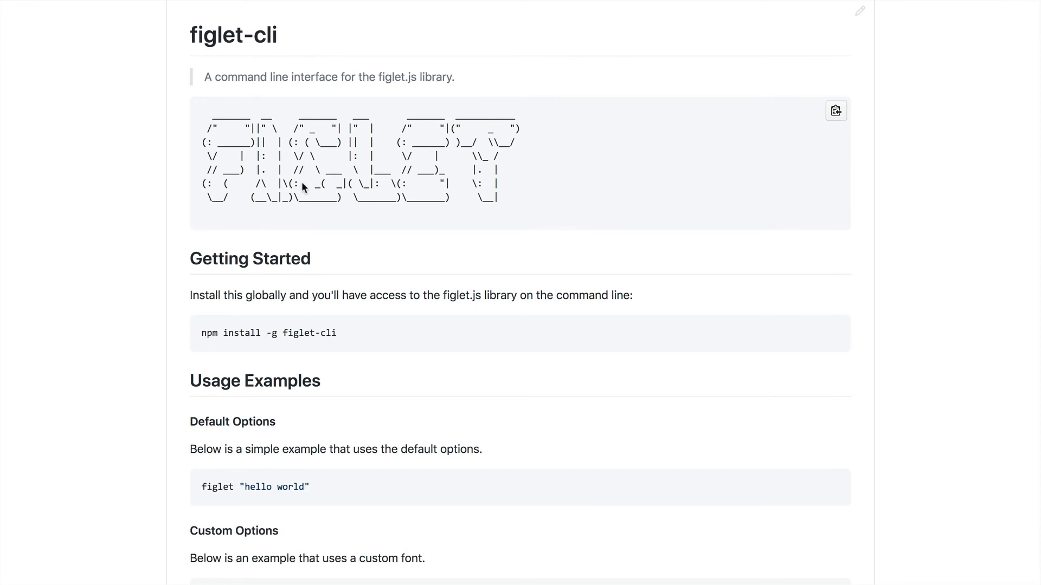
# Scroll further down the figlet-cli readme
pyautogui.scroll(-3)
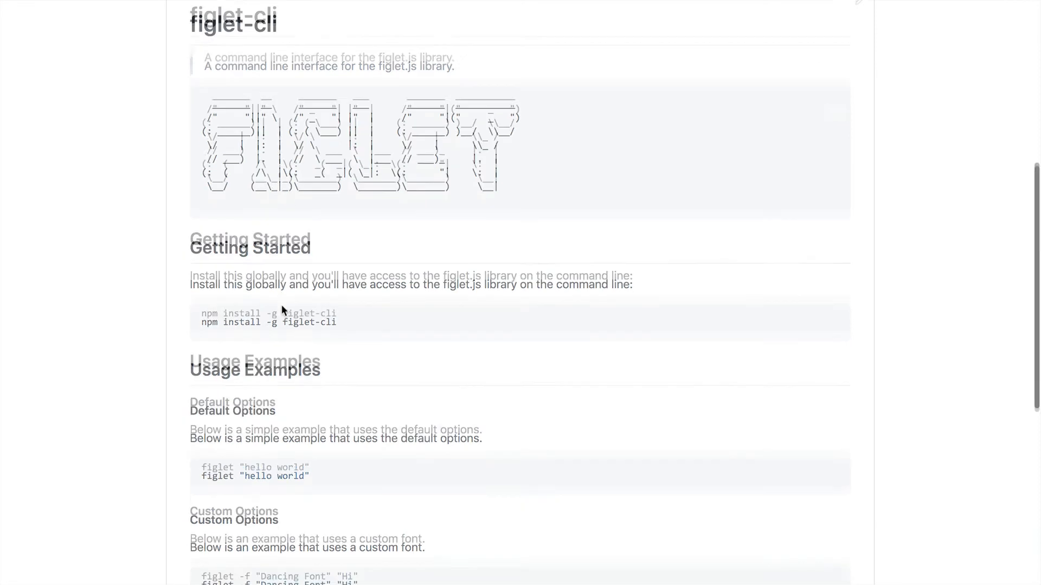
pyautogui.scroll(-3)
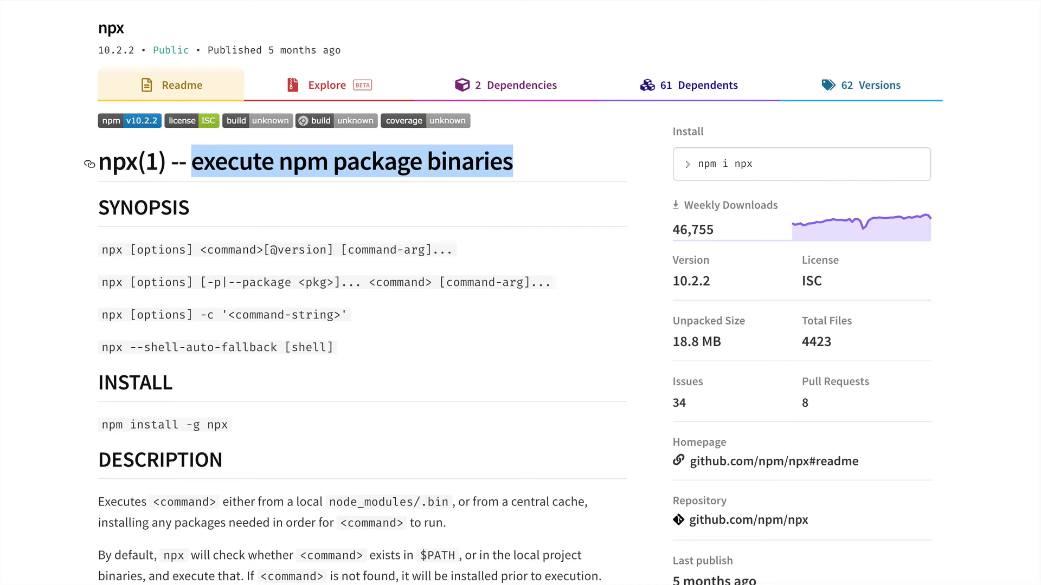
pyautogui.moveTo(251, 202)
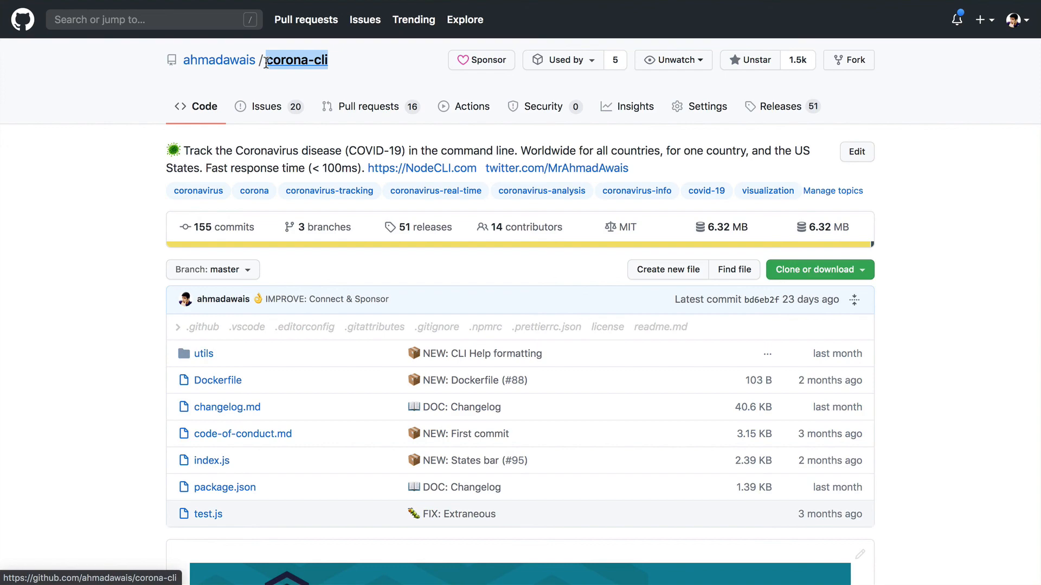
# Scroll the corona-cli readme to its Install section and highlight corona-cli in the install command
pyautogui.scroll(-3)
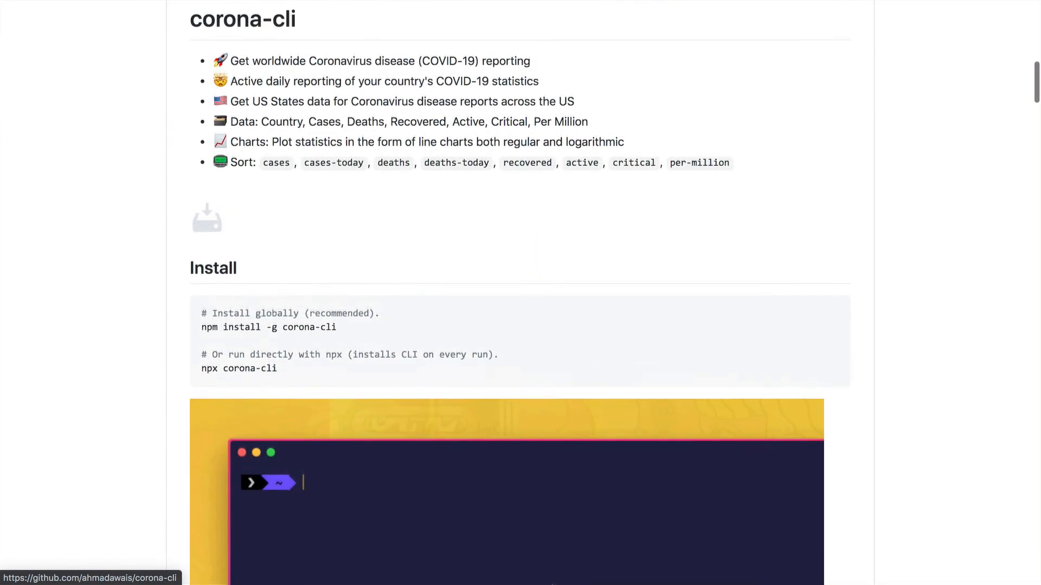
pyautogui.scroll(-3)
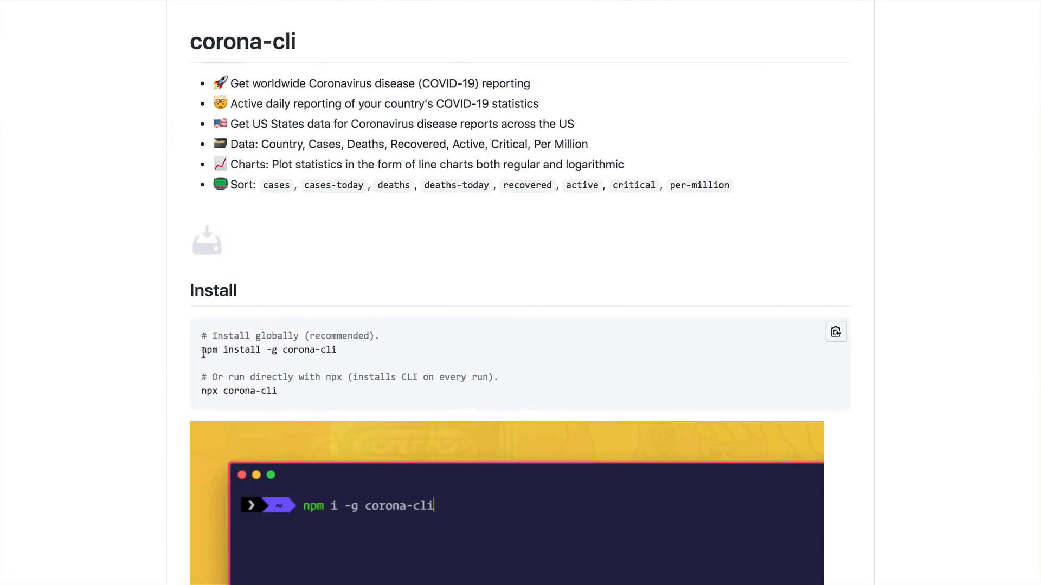
pyautogui.doubleClick(309, 350)
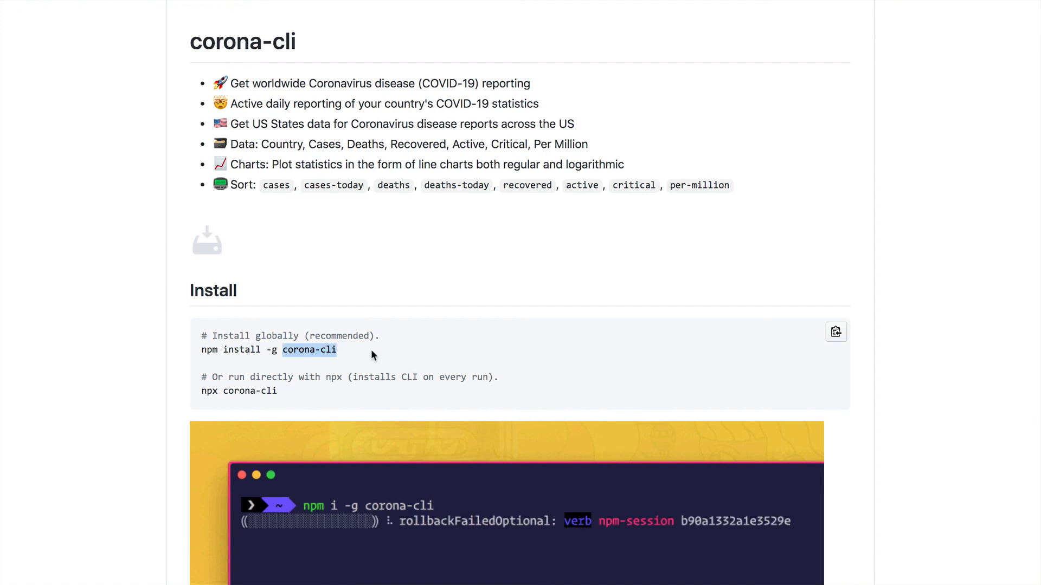
pyautogui.doubleClick(239, 391)
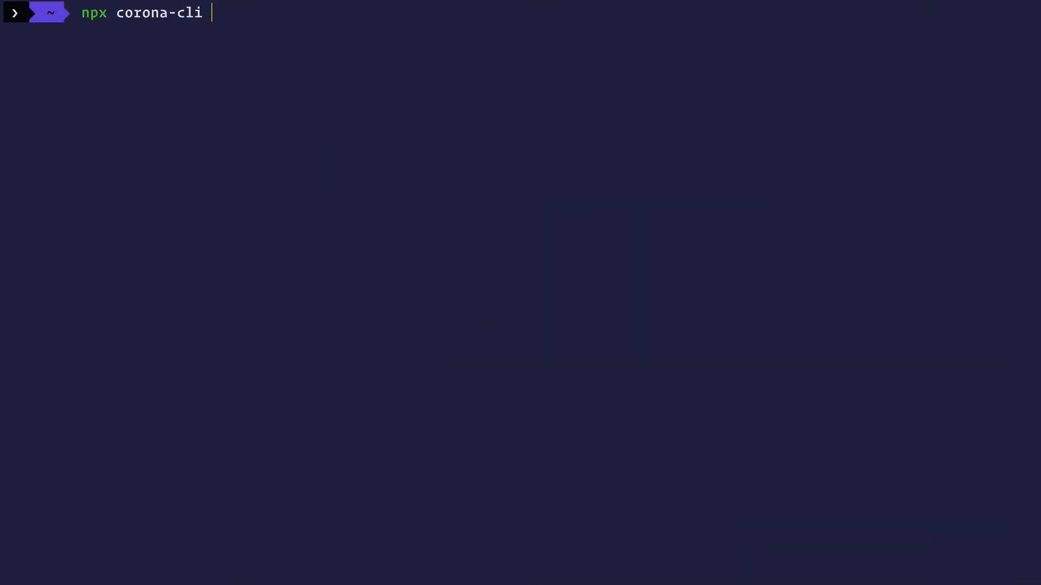
# Run npx corona-cli -l 5 -s recovered and highlight the USA recovered count in the table
pyautogui.write('-l 5')
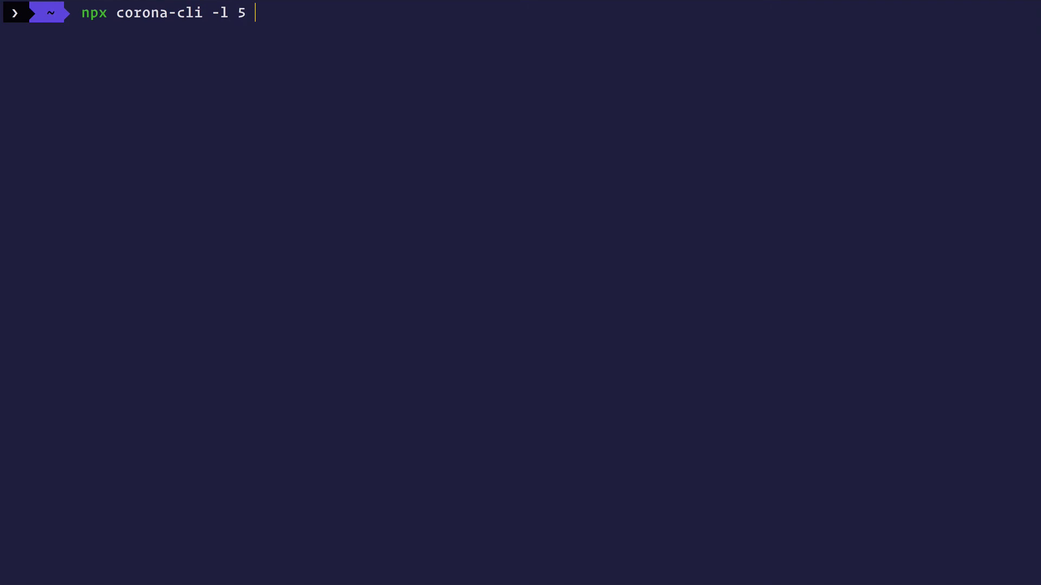
pyautogui.write('-s')
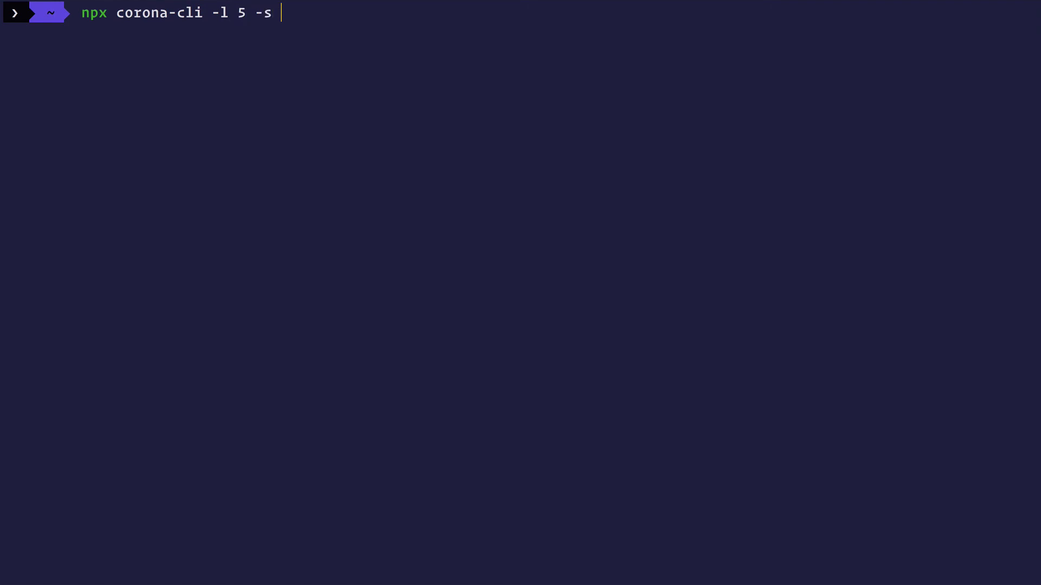
pyautogui.press('Return')
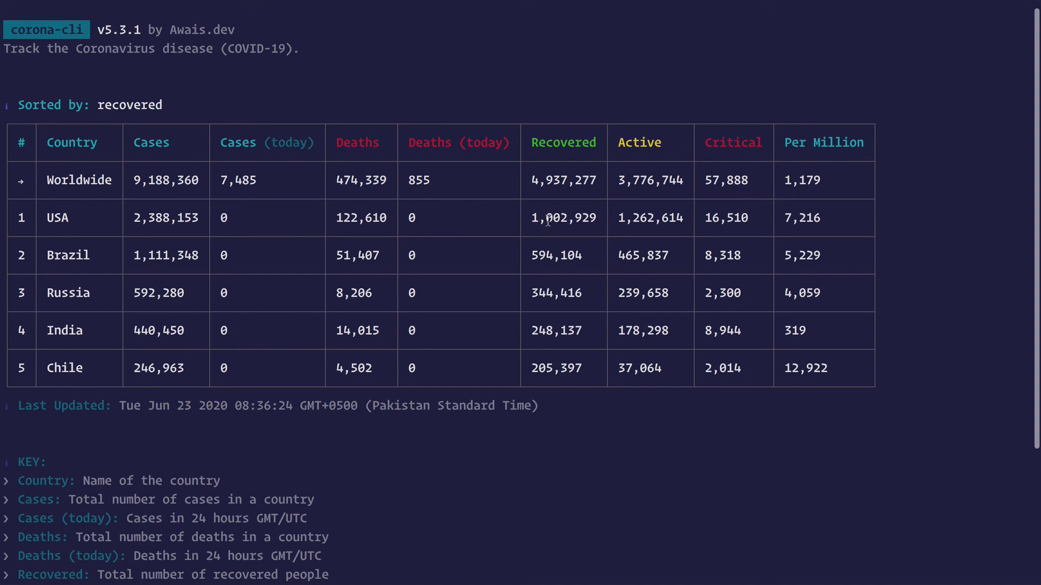
pyautogui.doubleClick(564, 218)
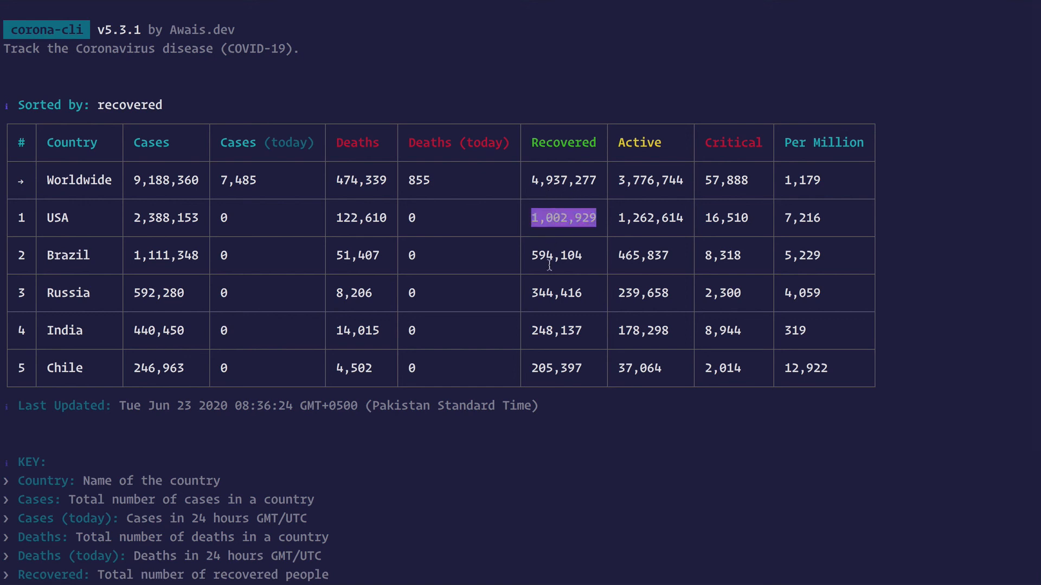